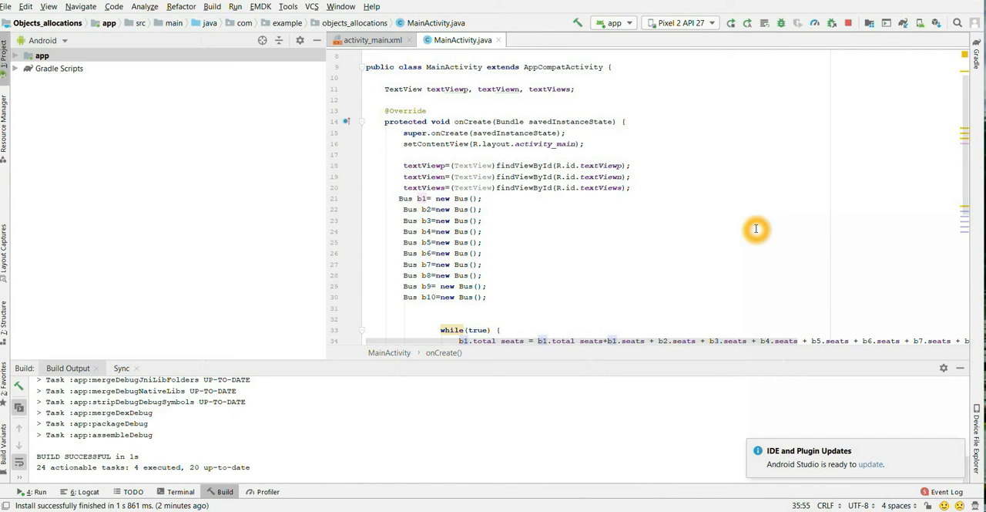
mouse_move(743, 238)
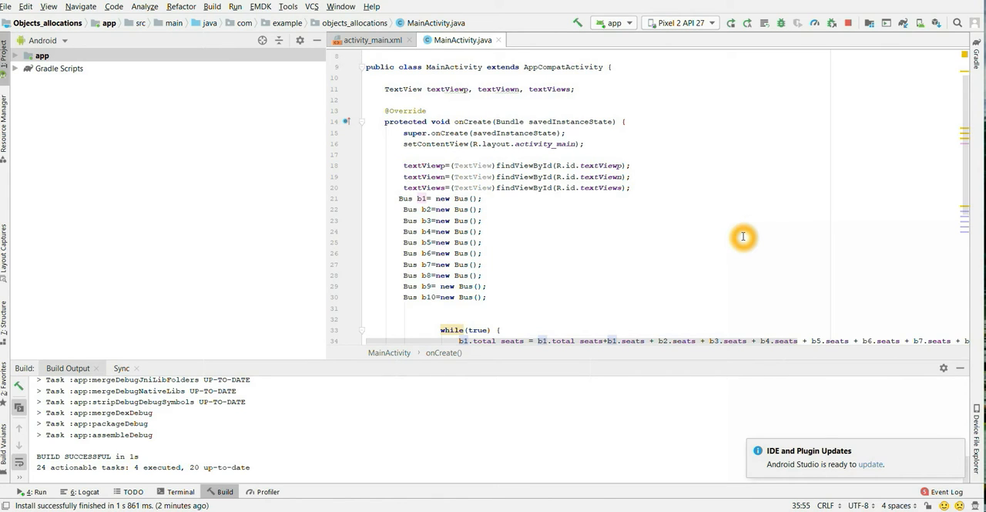
mouse_move(752, 252)
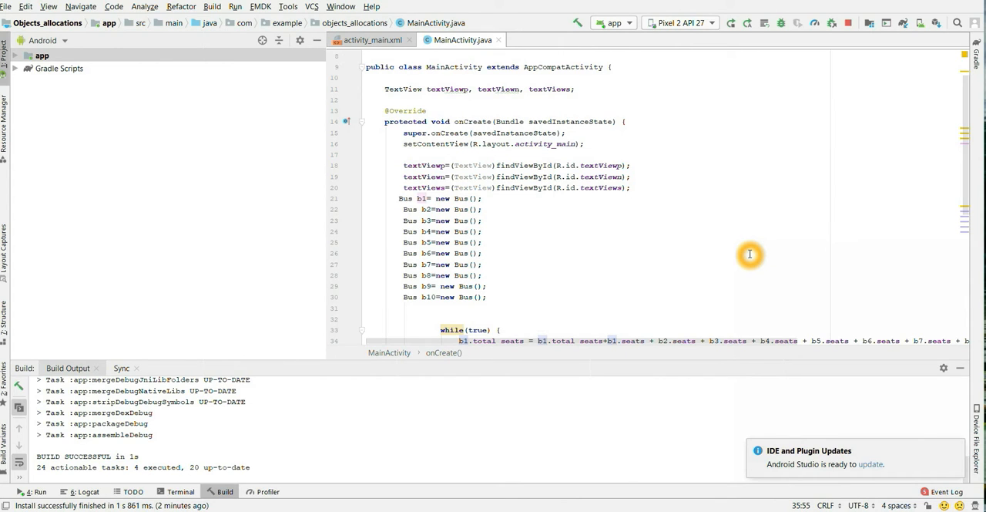
mouse_move(746, 256)
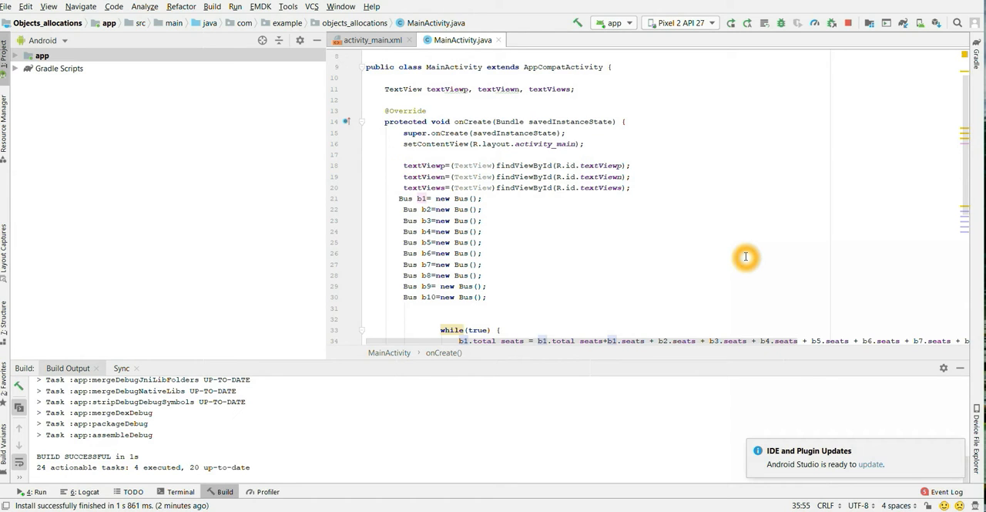
mouse_move(743, 258)
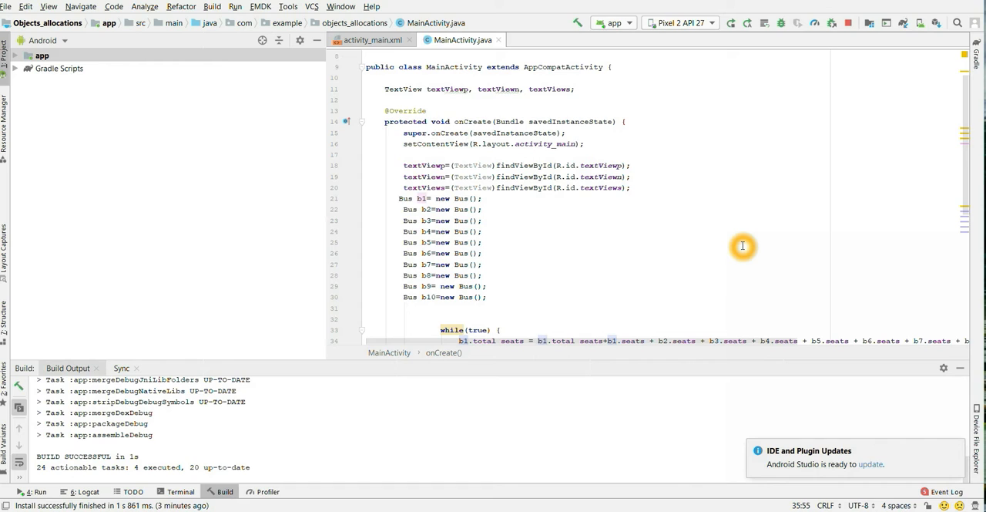
mouse_move(743, 210)
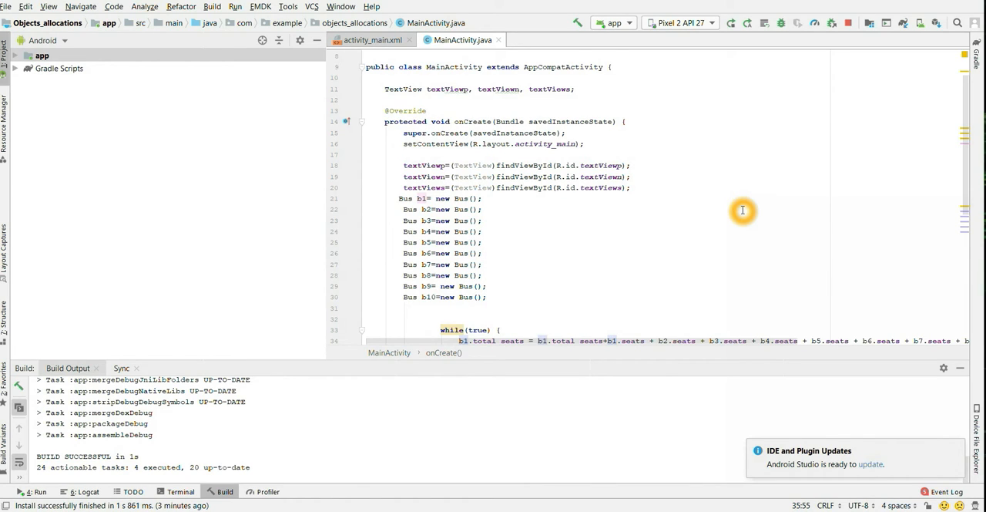
mouse_move(564, 201)
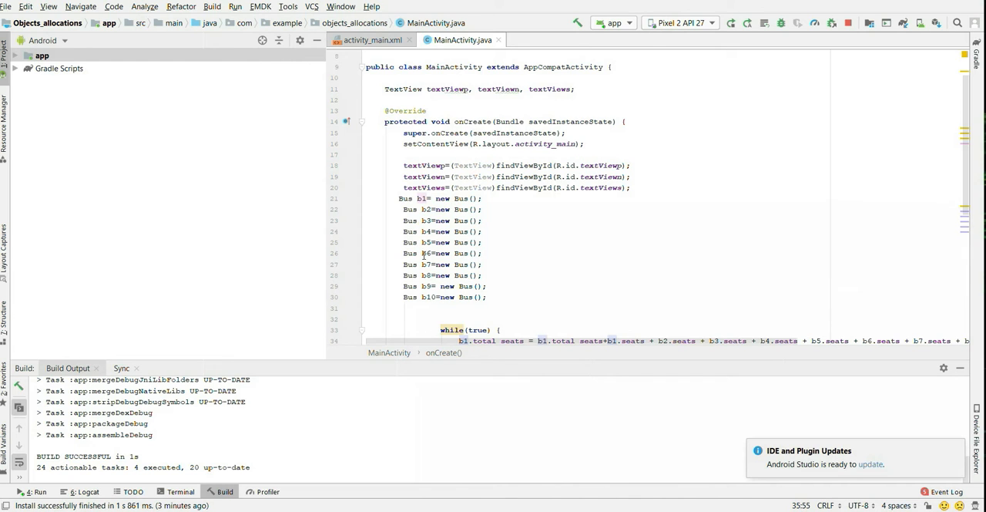
Launch the objects_allocations app under the Profiler, triggering a Gradle build
scroll("down", 3)
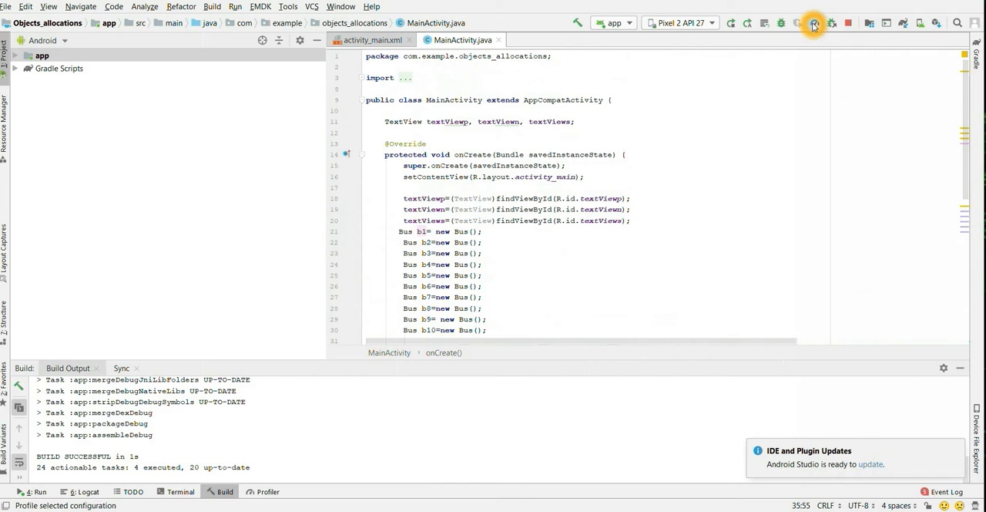
left_click(813, 23)
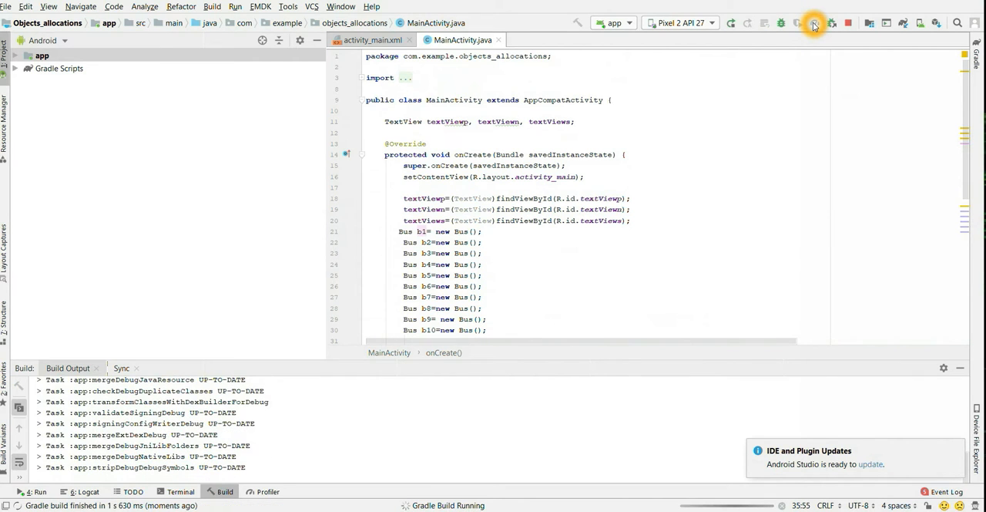
left_click(813, 23)
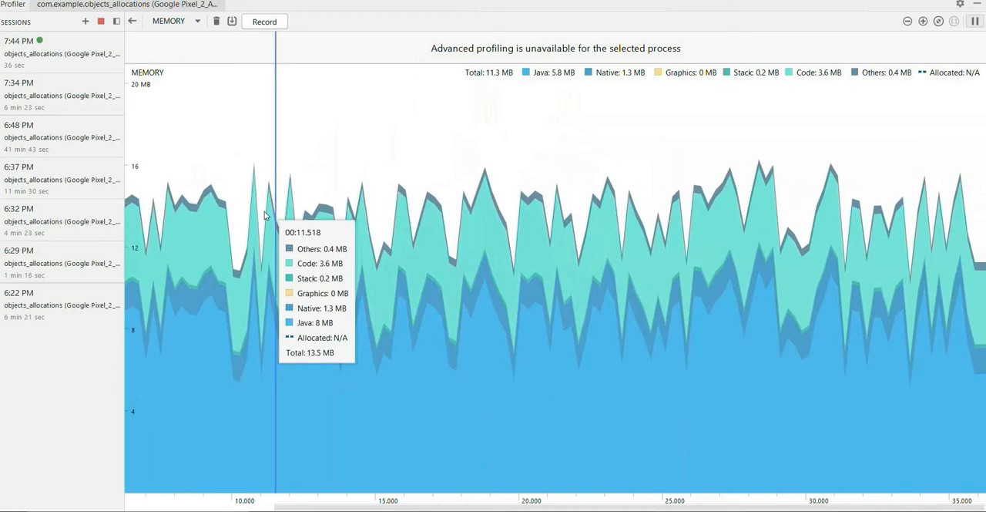
mouse_move(660, 230)
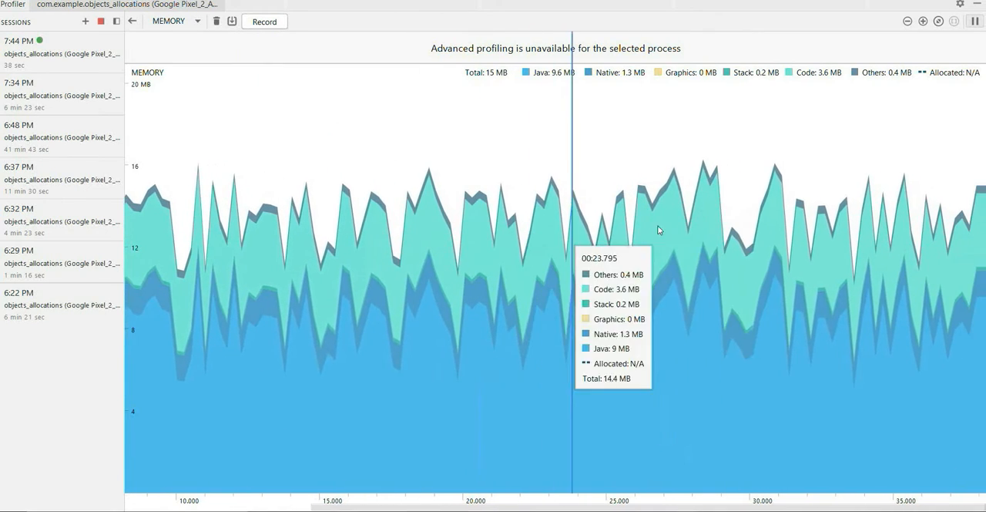
mouse_move(605, 202)
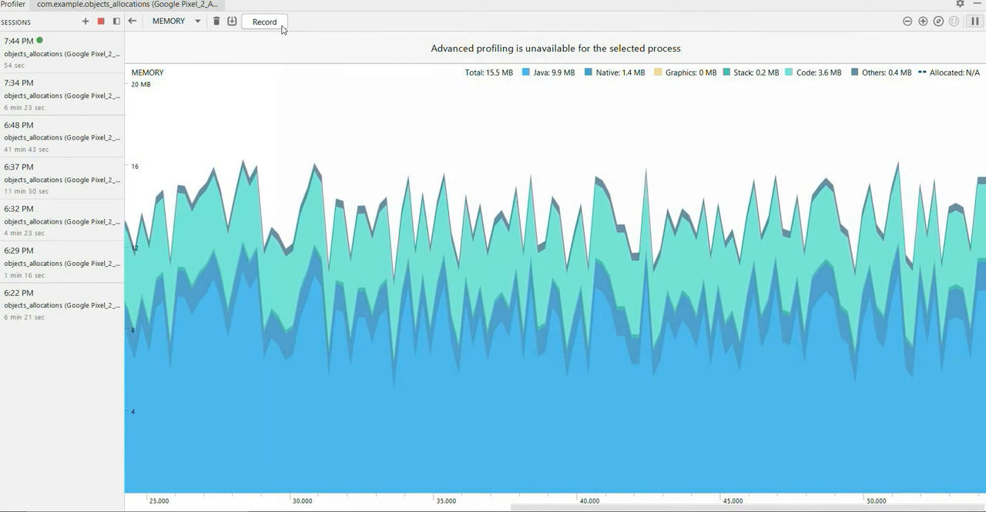
mouse_move(247, 83)
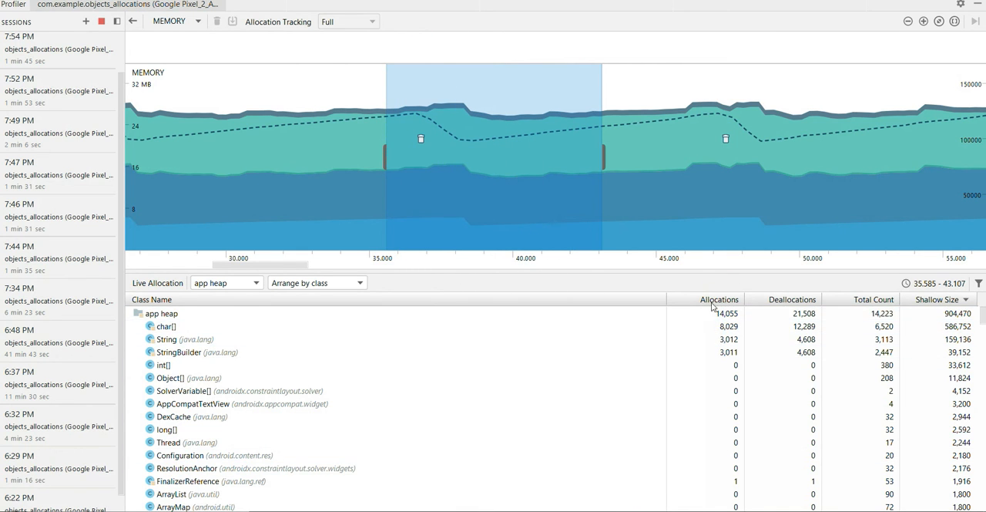
Sort the allocation table by Allocations, showing char[], String and StringBuilder on top
left_click(166, 327)
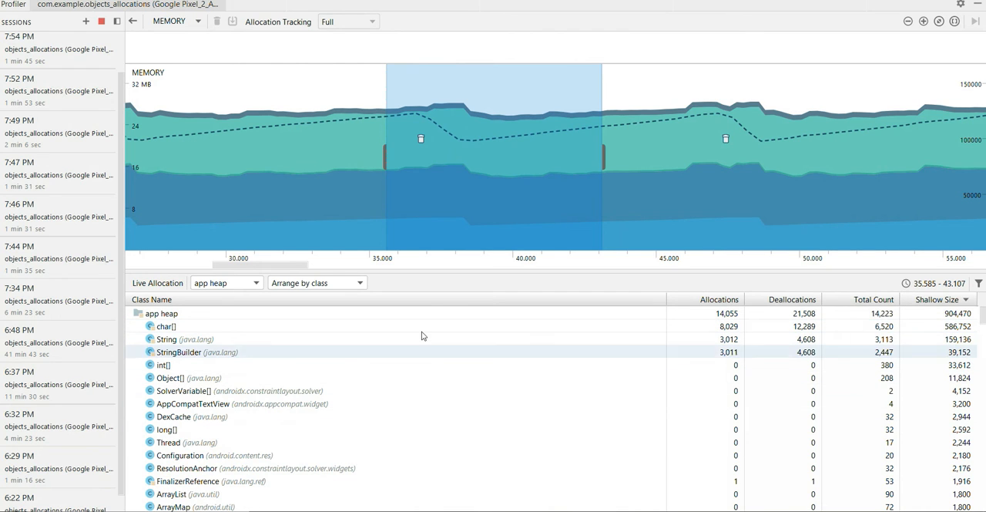
mouse_move(157, 283)
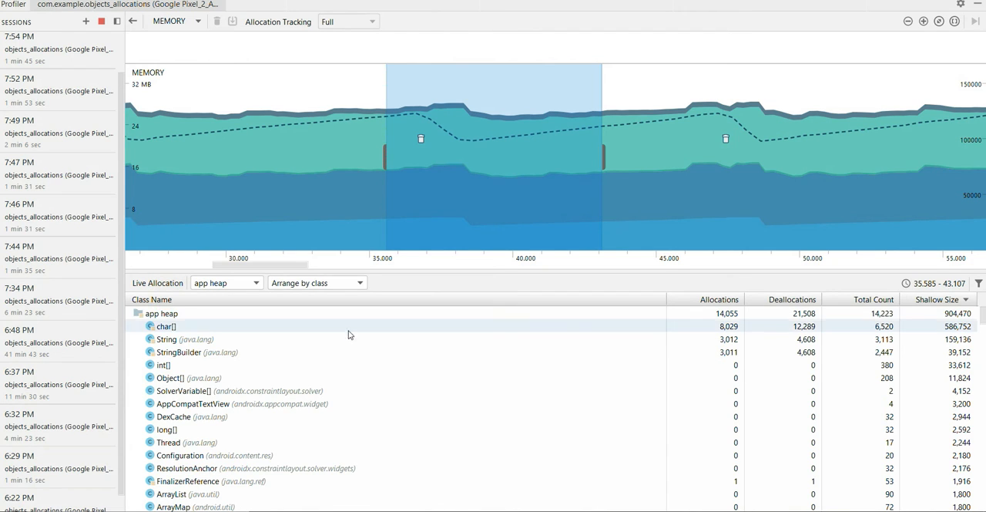
left_click(223, 284)
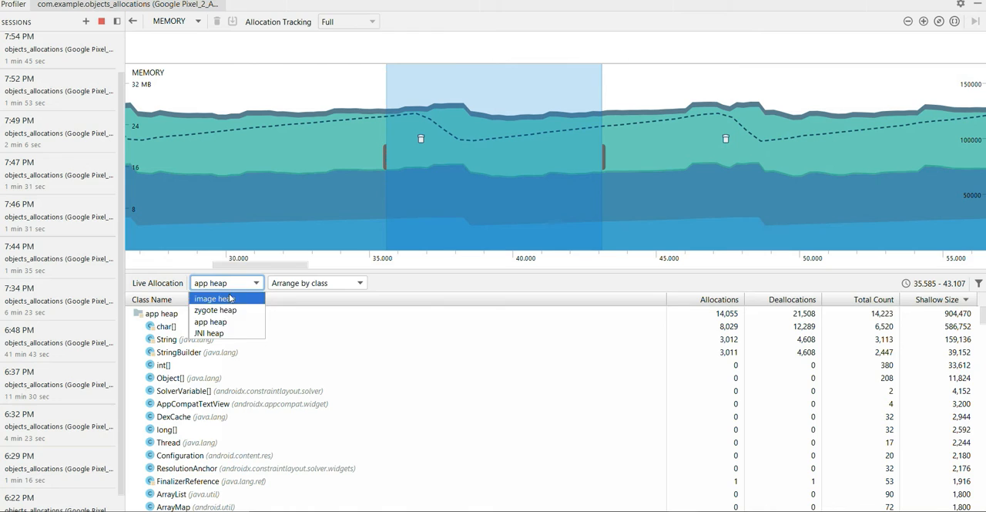
mouse_move(209, 320)
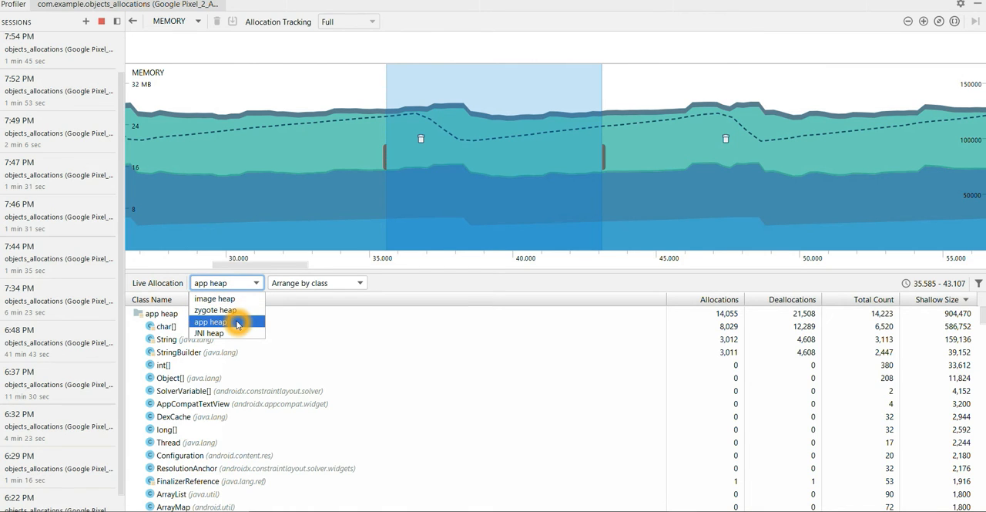
mouse_move(213, 333)
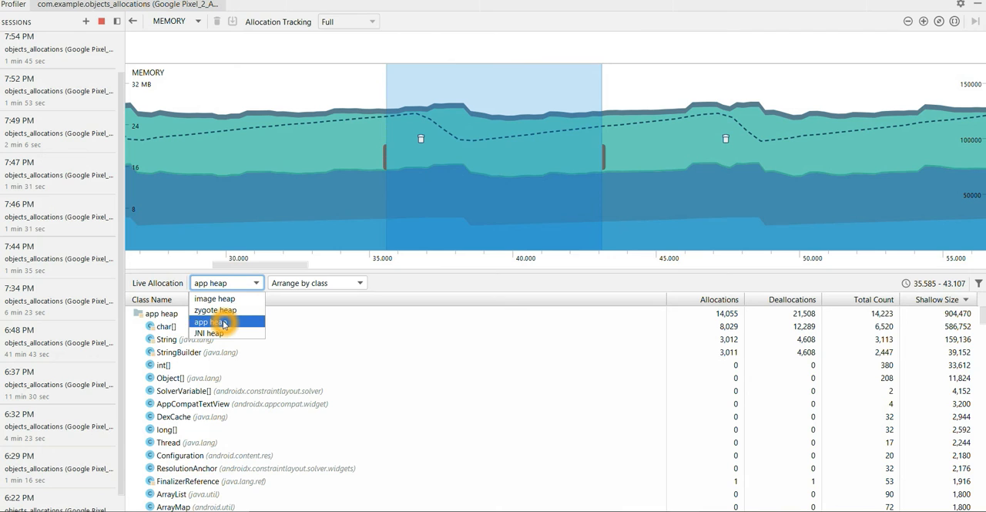
left_click(316, 282)
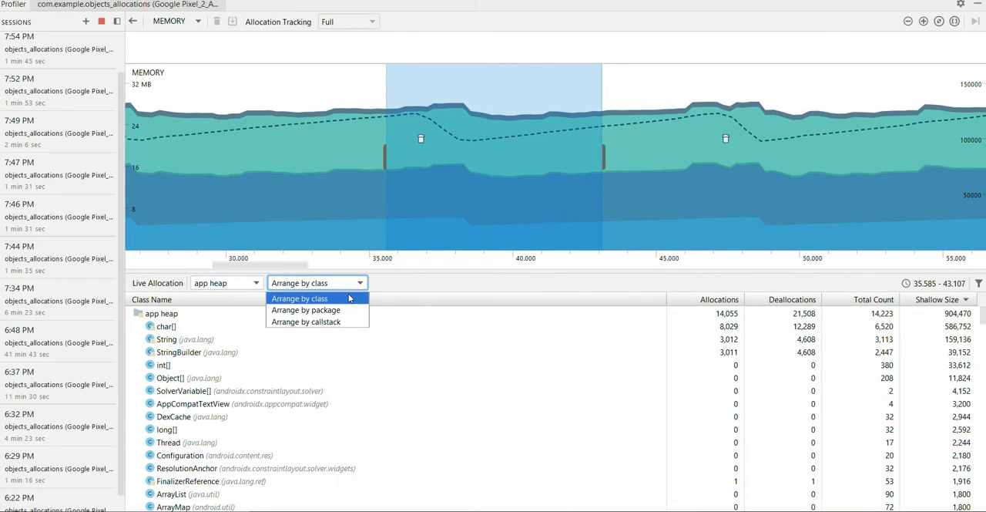
mouse_move(317, 321)
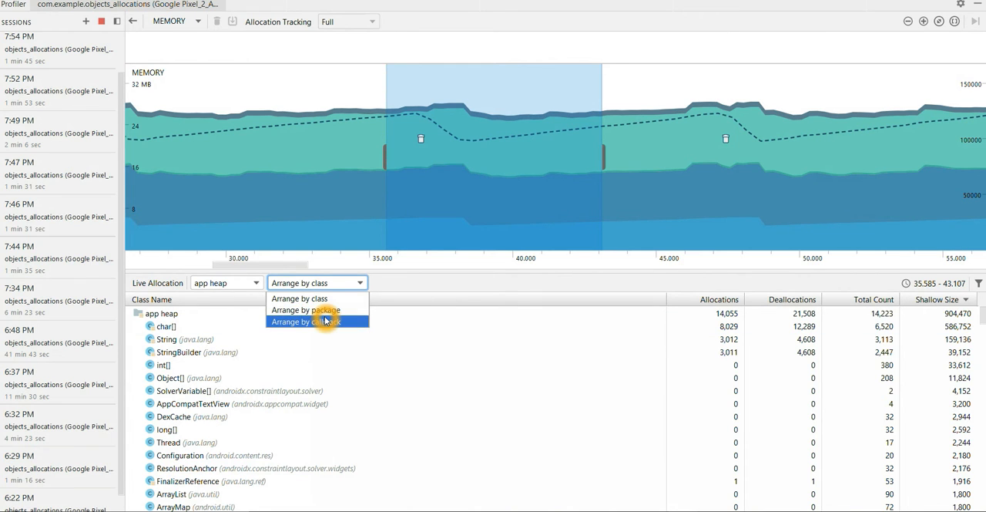
mouse_move(332, 299)
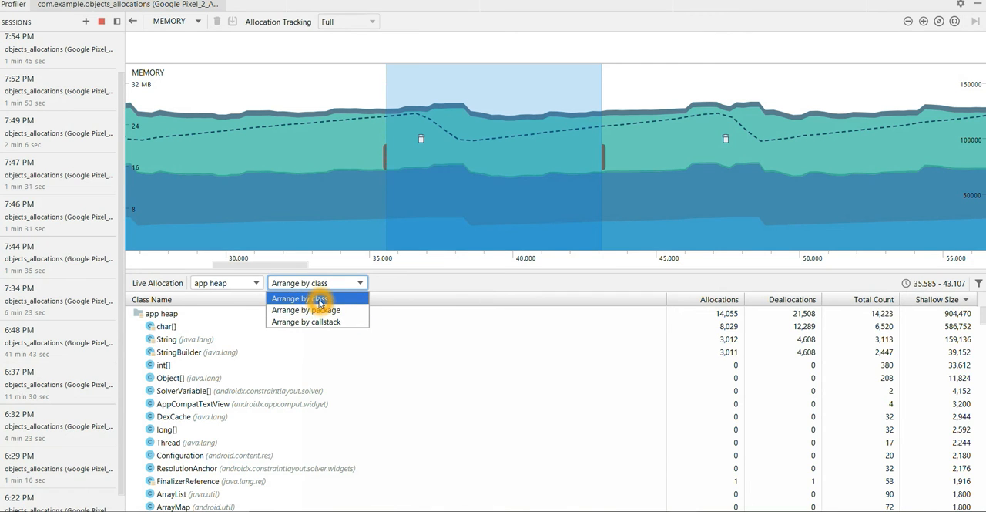
left_click(299, 299)
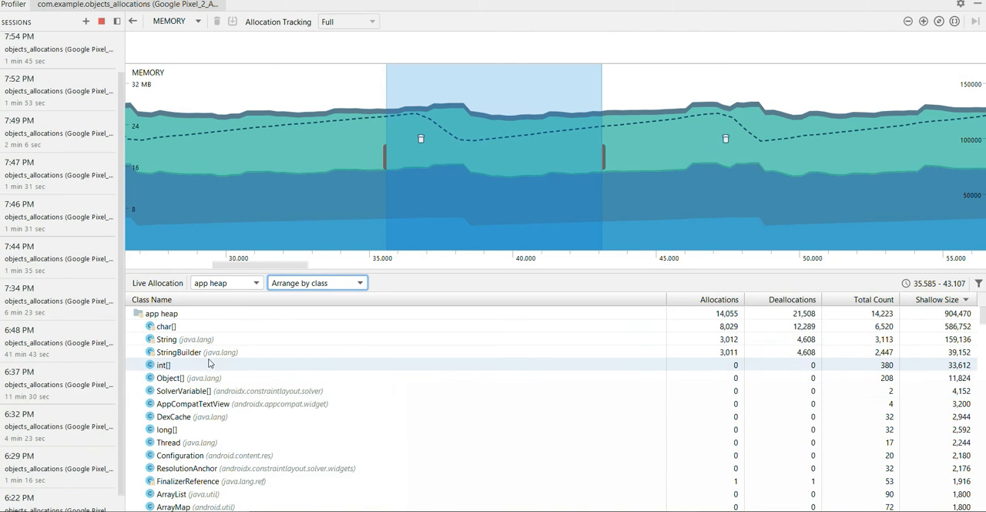
left_click(179, 352)
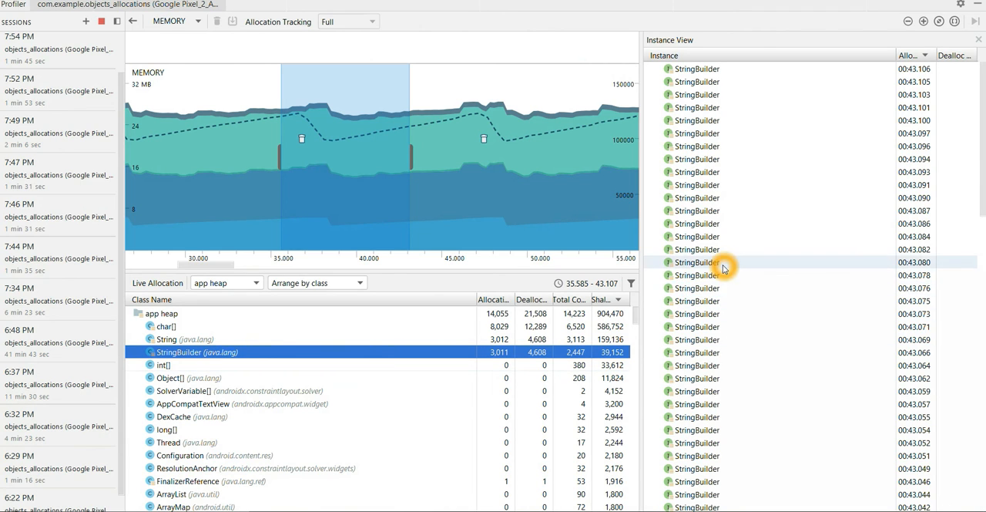
View allocation call stacks for StringBuilder, char[] and String, tracing to MainActivity.onCreate lines 38–40
left_click(697, 262)
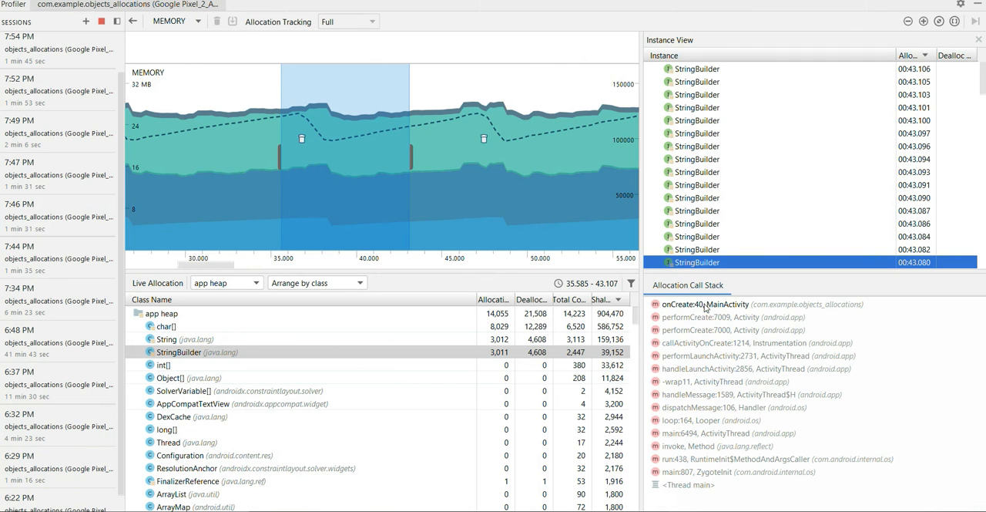
mouse_move(726, 311)
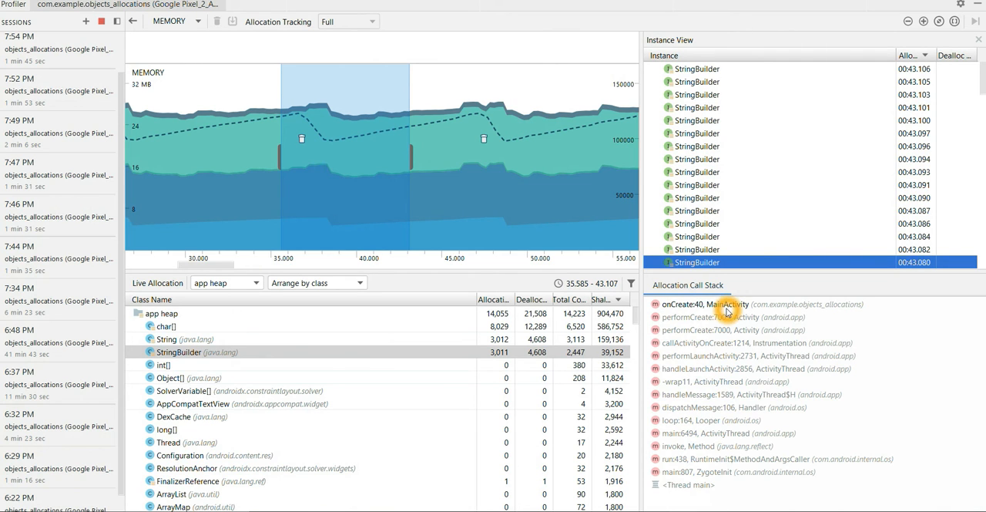
left_click(166, 326)
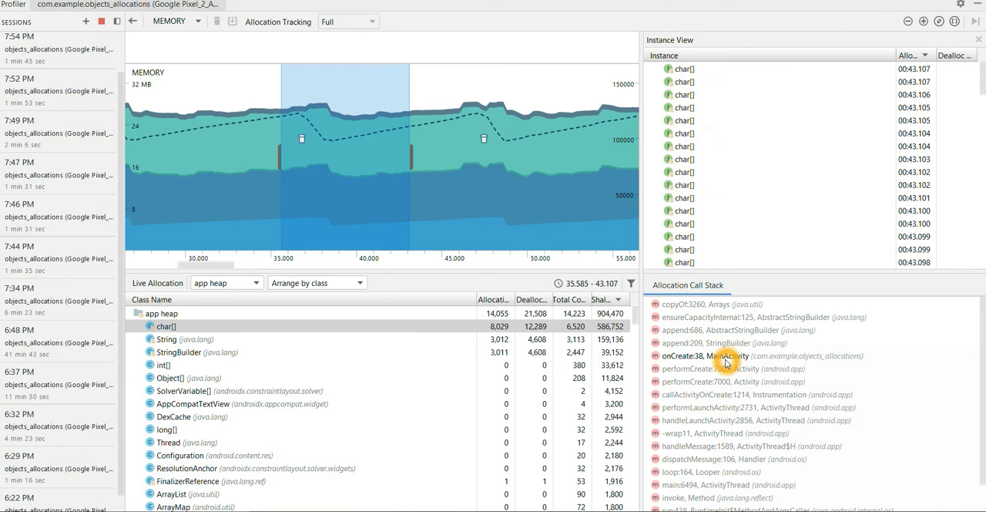
mouse_move(768, 373)
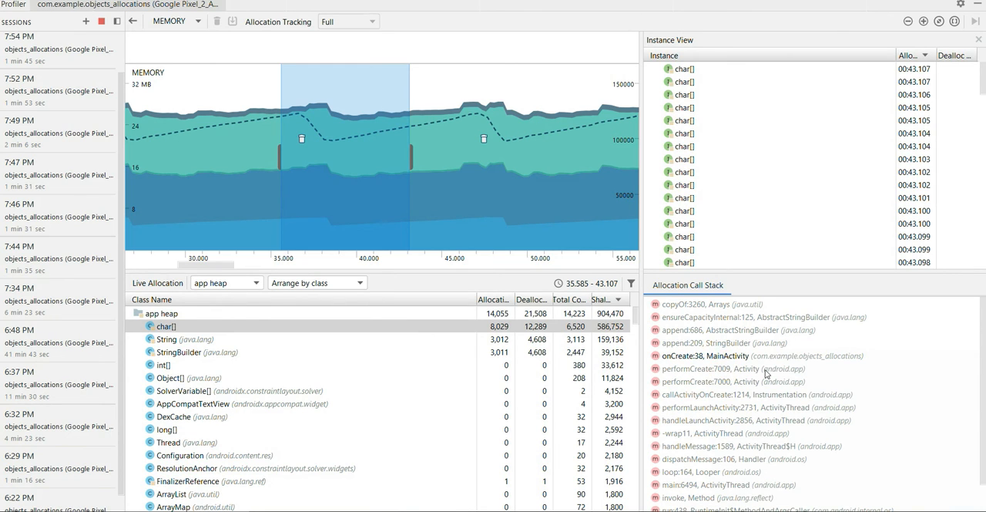
mouse_move(804, 376)
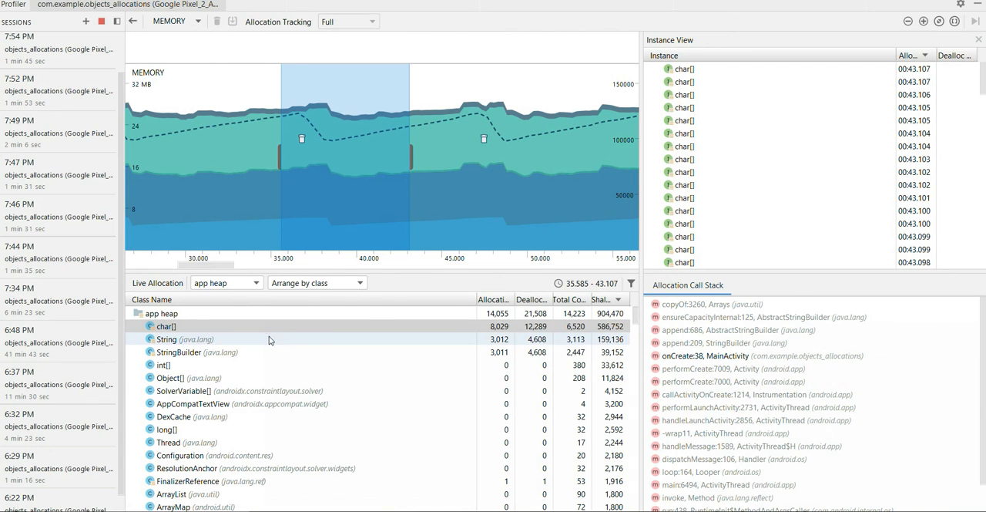
left_click(167, 339)
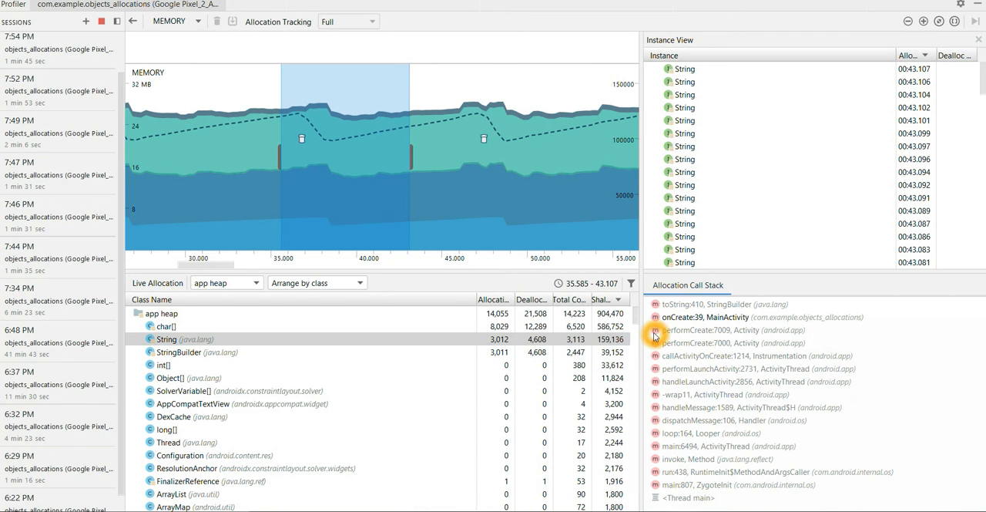
mouse_move(696, 329)
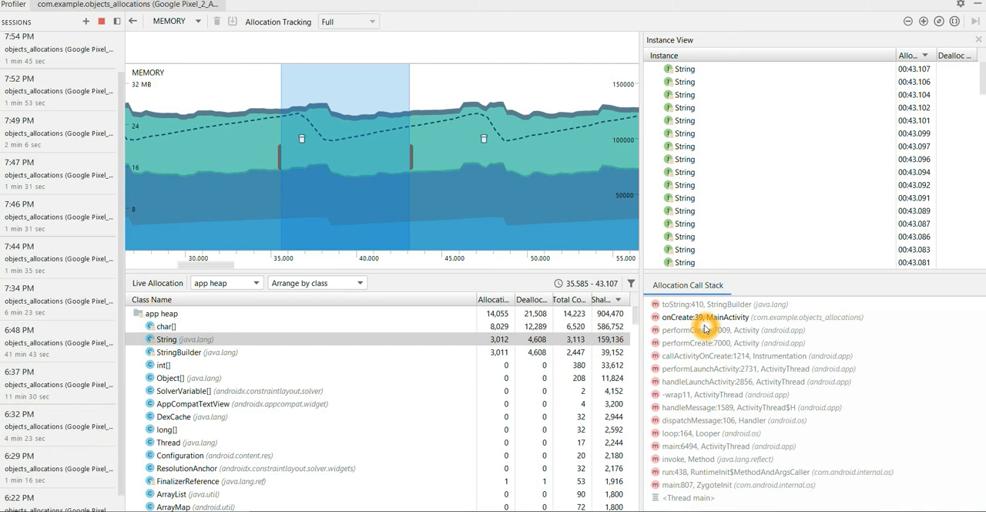
mouse_move(809, 324)
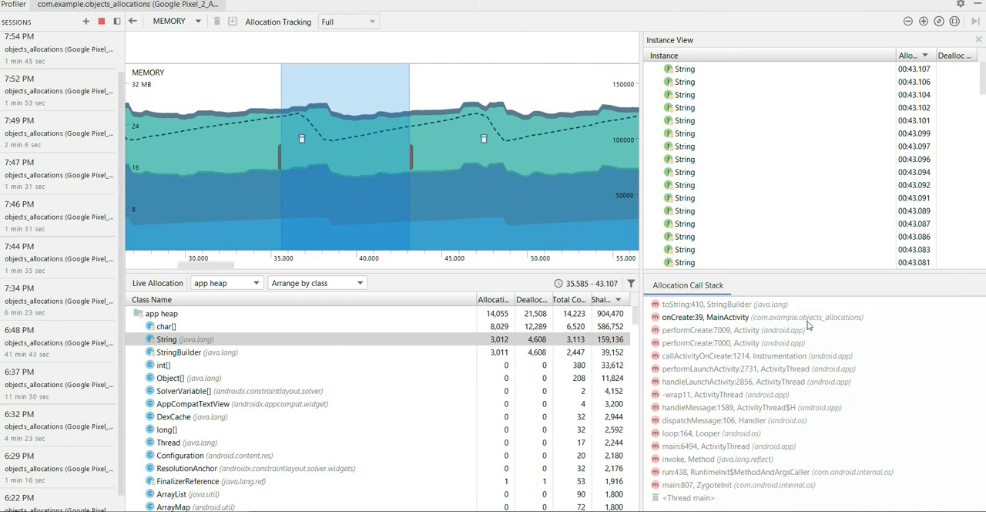
mouse_move(752, 481)
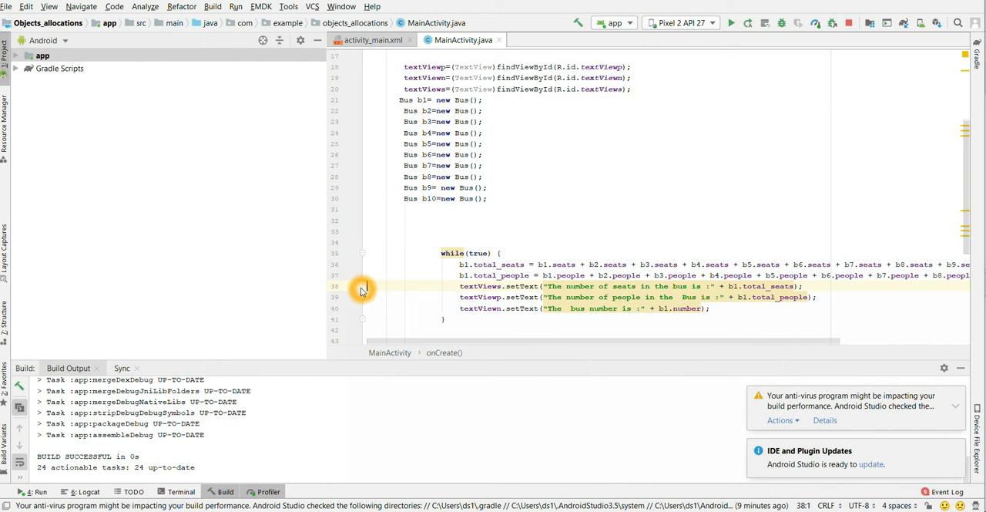
Set a breakpoint on the setText call at line 38 of MainActivity
left_click(368, 286)
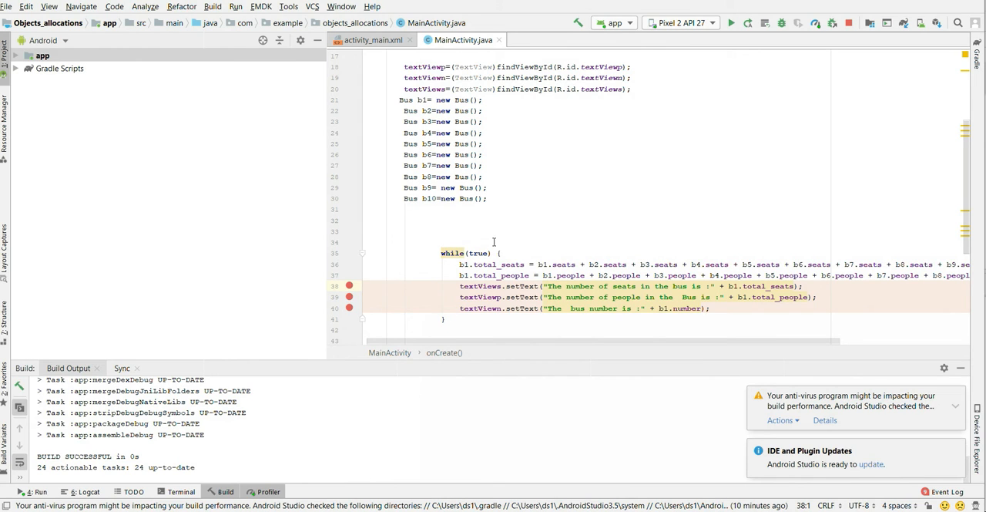
mouse_move(494, 235)
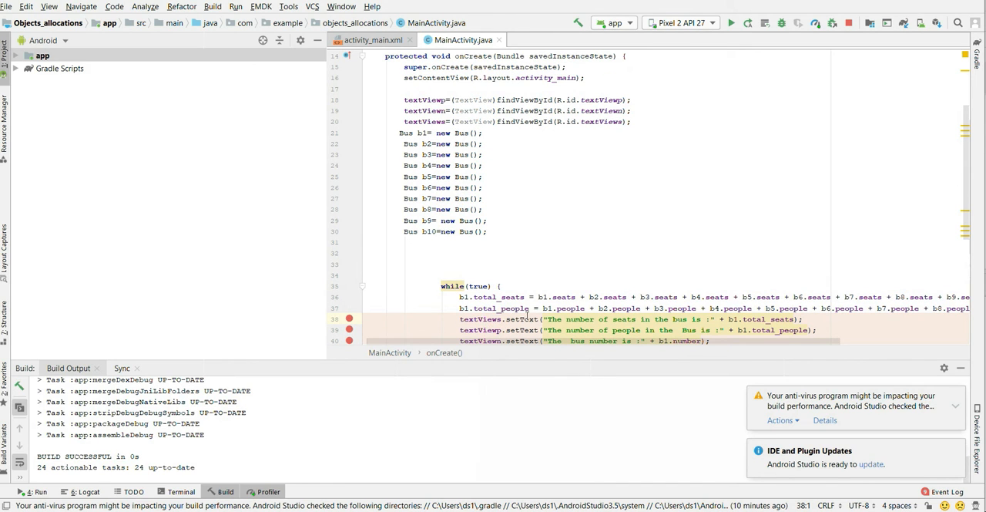
mouse_move(671, 319)
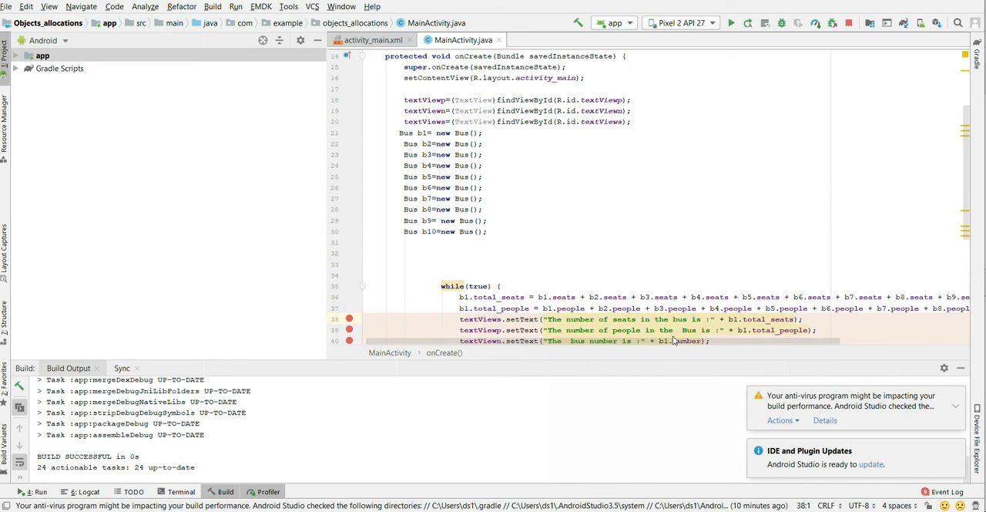
mouse_move(619, 340)
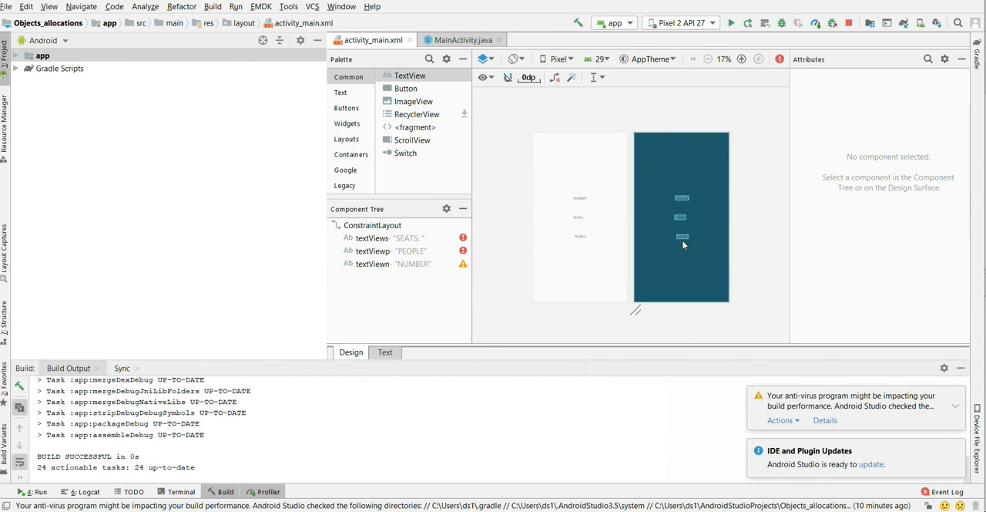
Switch back to MainActivity.java showing the breakpointed while(true) loop
left_click(462, 40)
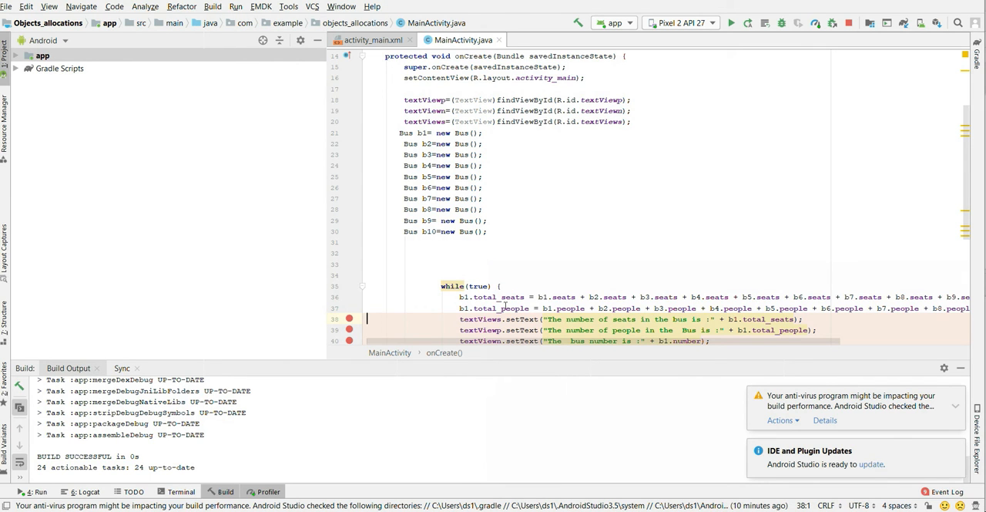
mouse_move(609, 319)
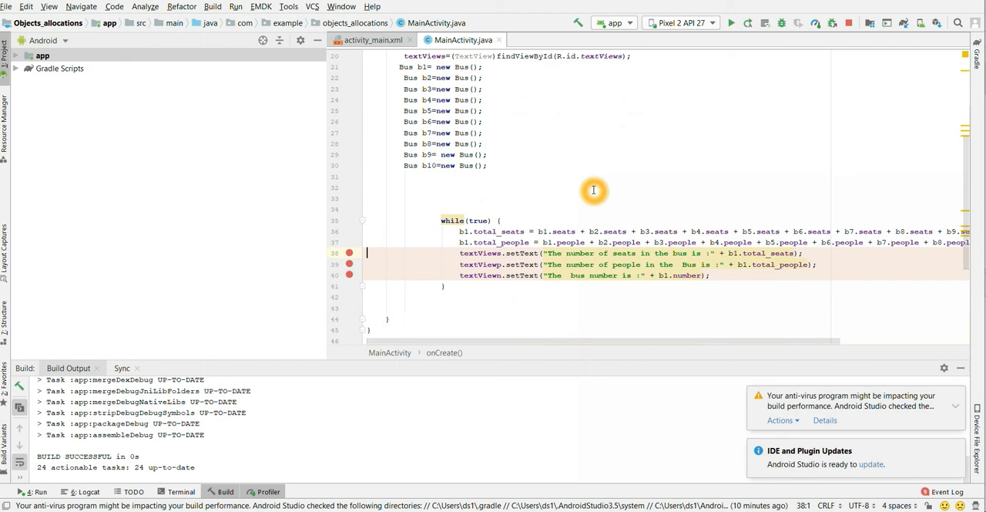
mouse_move(530, 237)
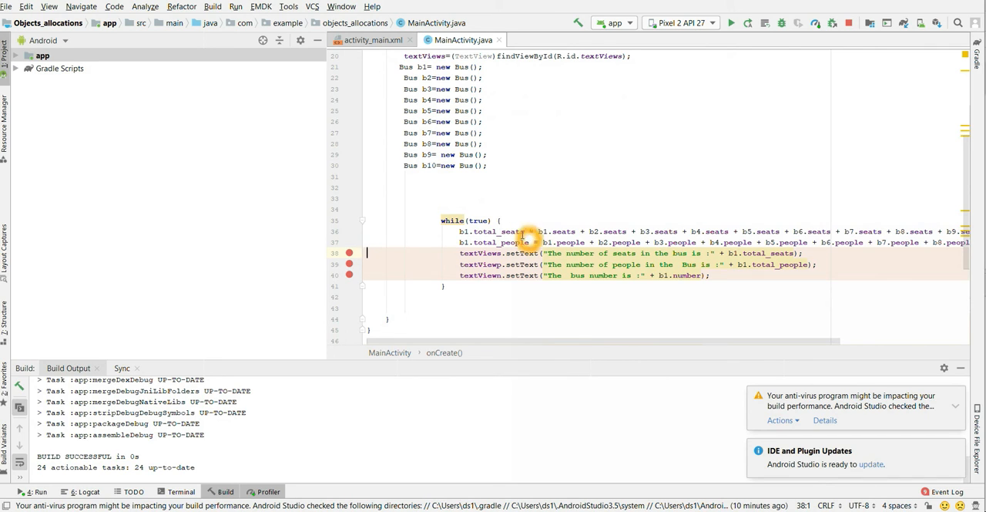
mouse_move(481, 222)
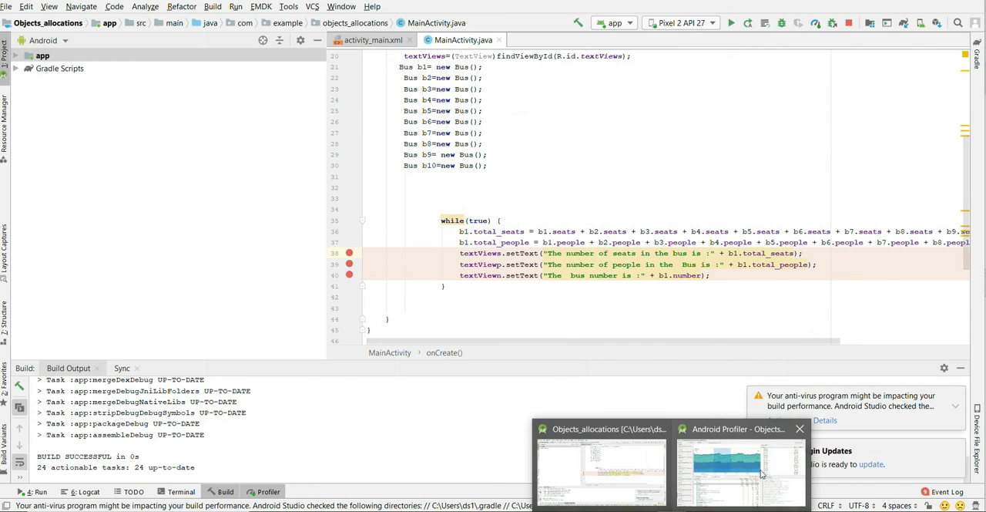
Bring the Android Profiler window back to read the memory timeline tooltips
left_click(740, 462)
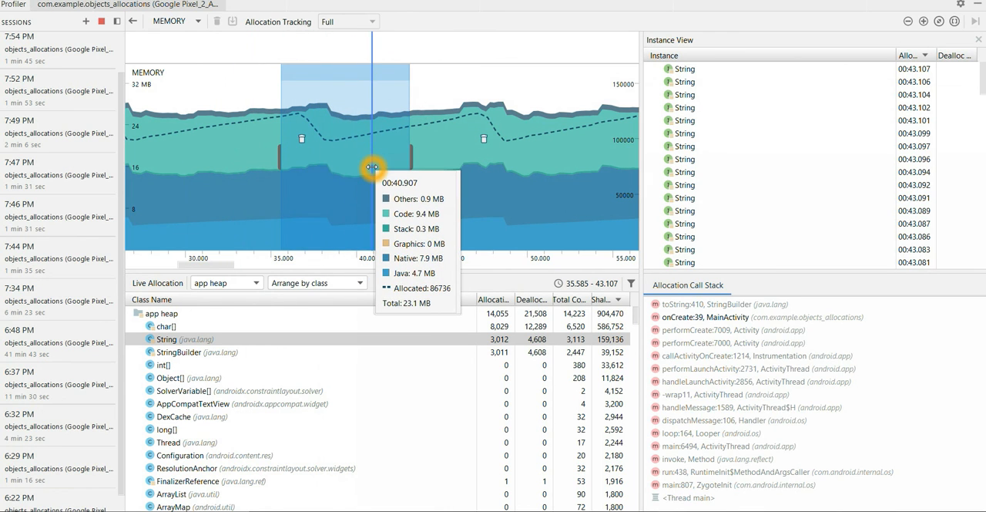
mouse_move(444, 164)
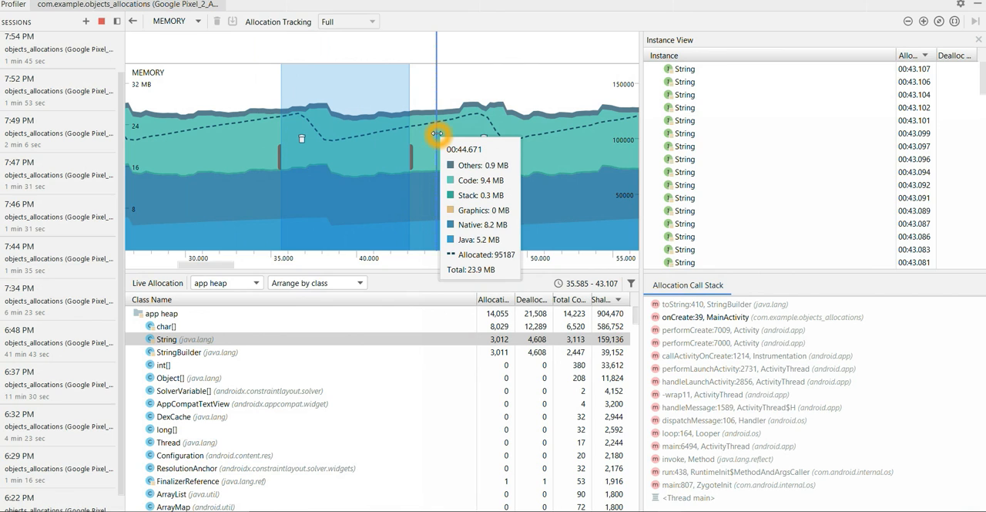
mouse_move(706, 322)
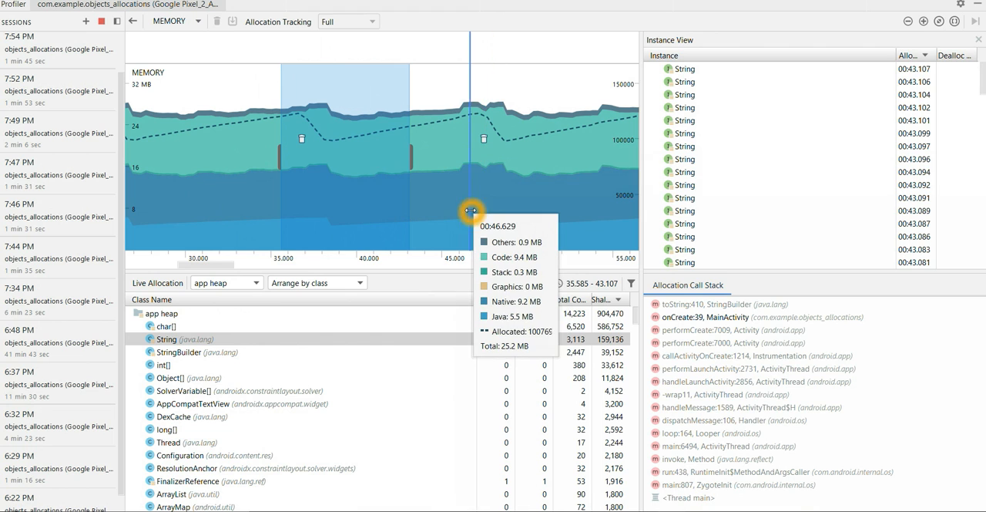
mouse_move(92, 193)
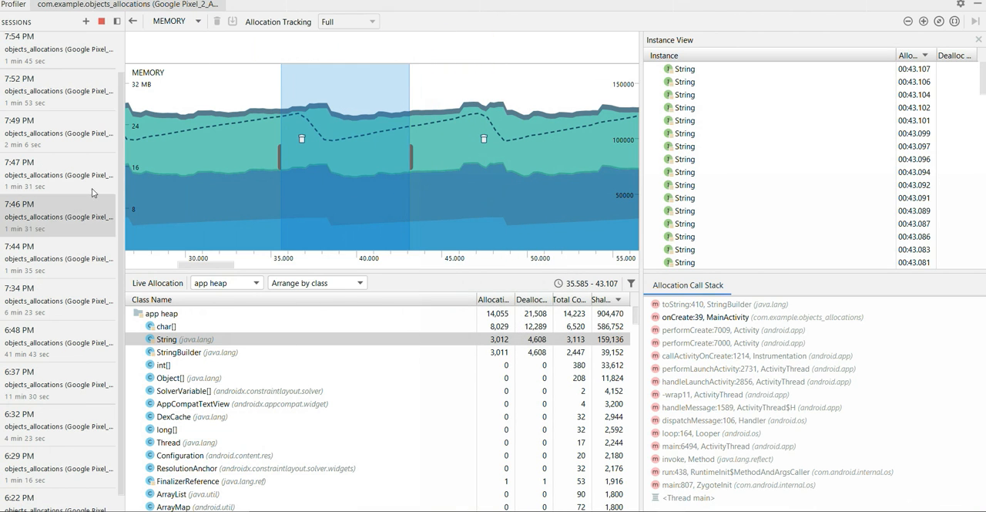
mouse_move(218, 167)
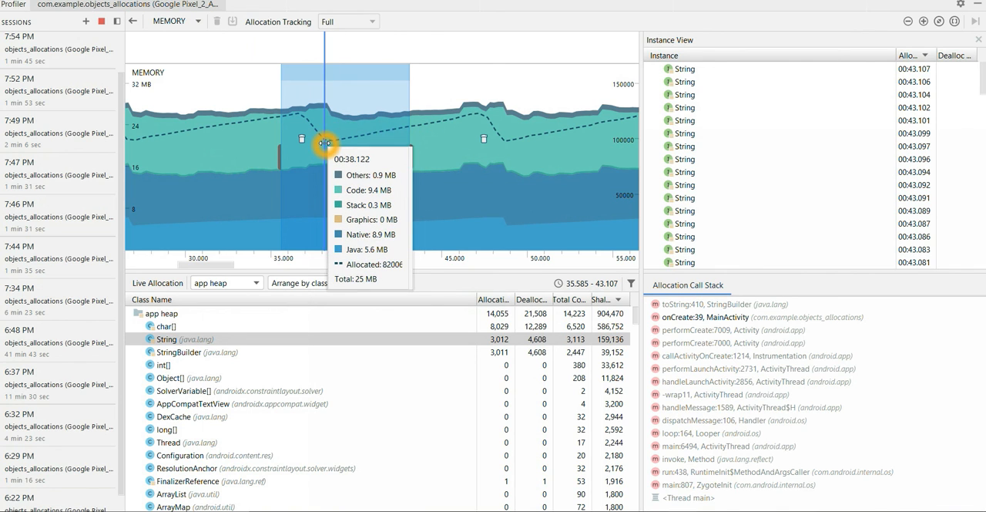
mouse_move(322, 145)
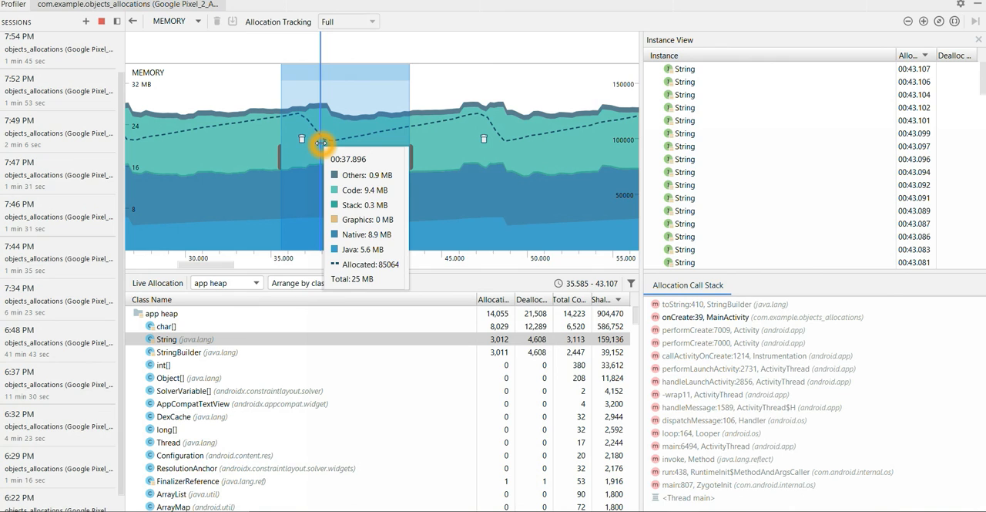
mouse_move(314, 151)
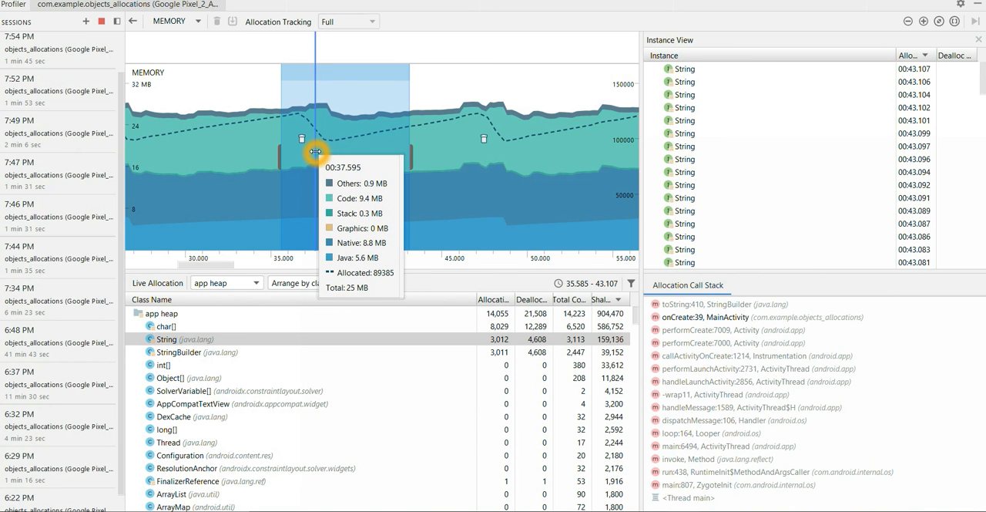